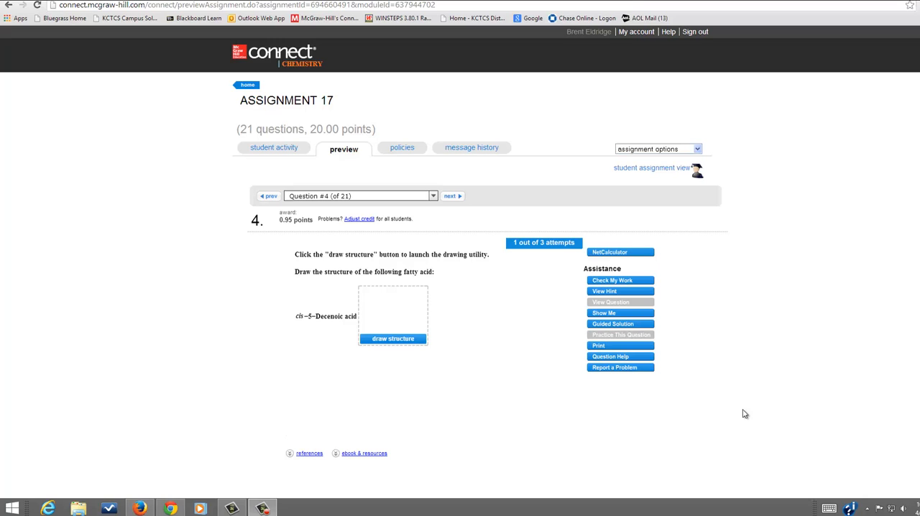
mouse_move(523, 470)
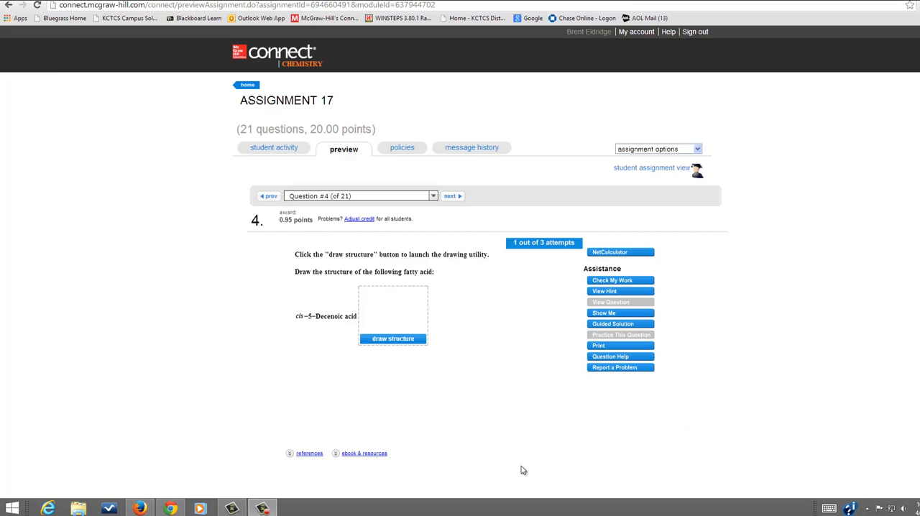
mouse_move(321, 326)
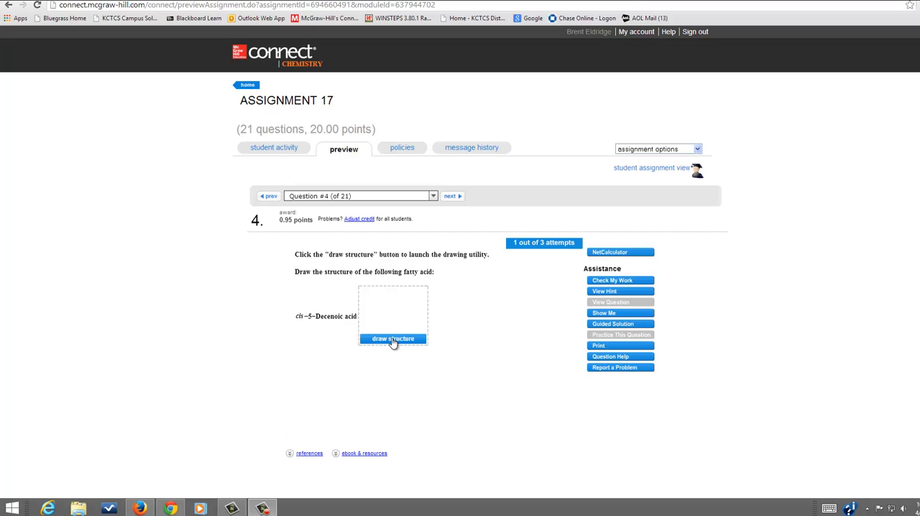
mouse_move(391, 337)
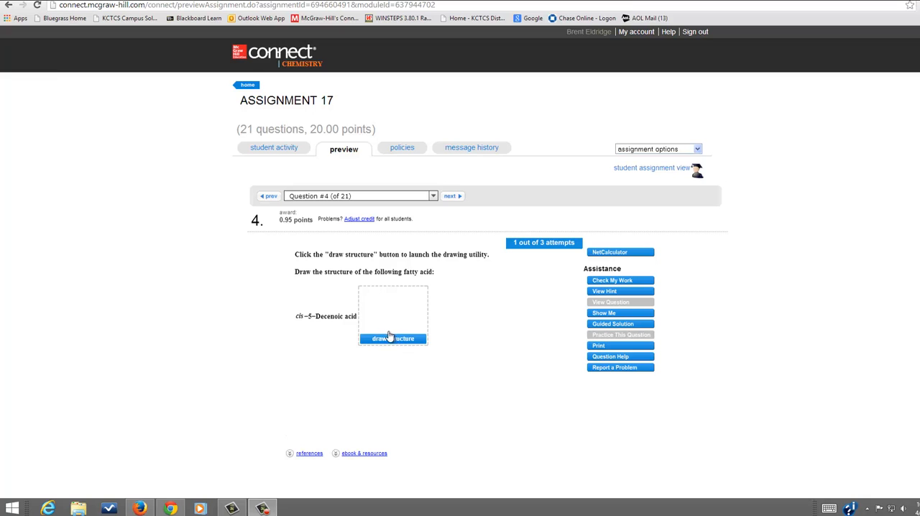
Step: Launch the structure-drawing tool for the cis-5-decenoic acid answer on question 4
click(393, 338)
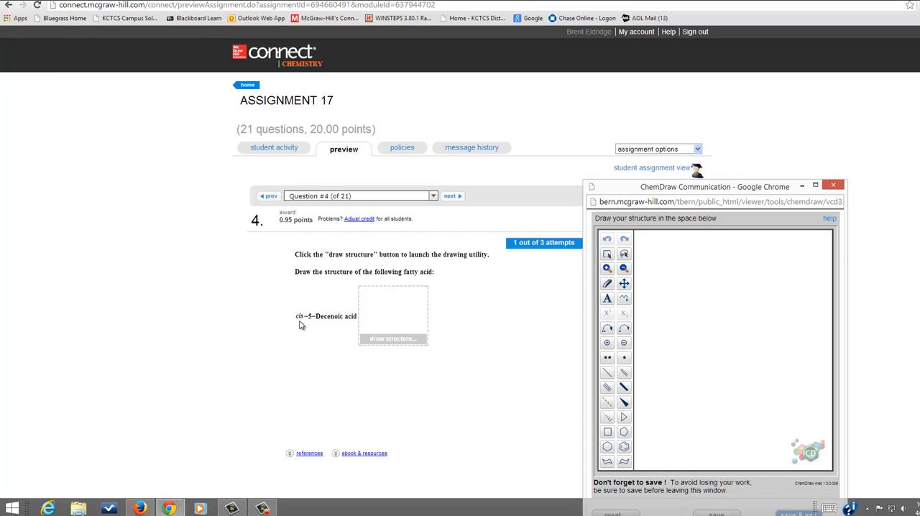
mouse_move(400, 338)
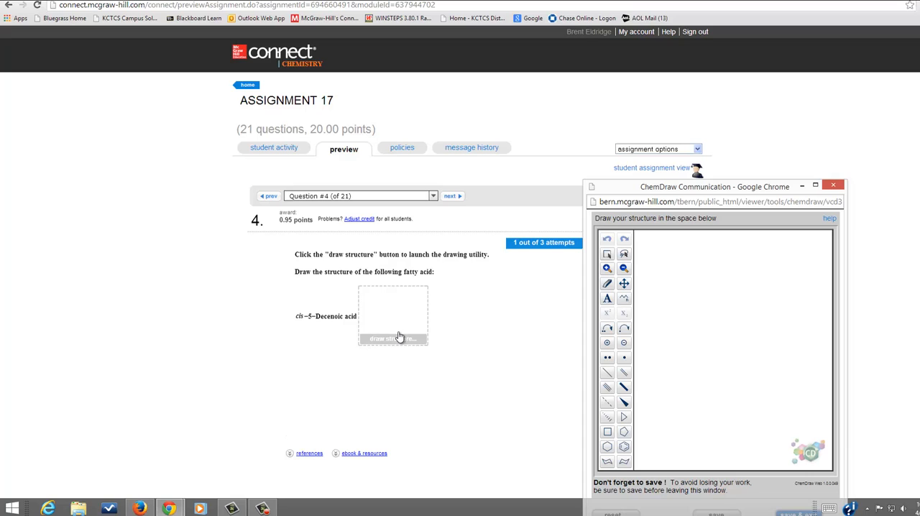
mouse_move(624, 374)
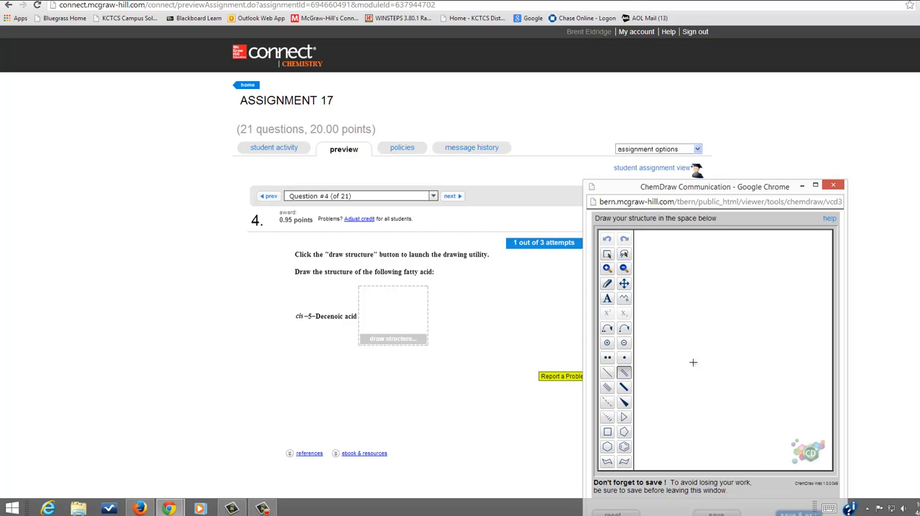
mouse_move(702, 343)
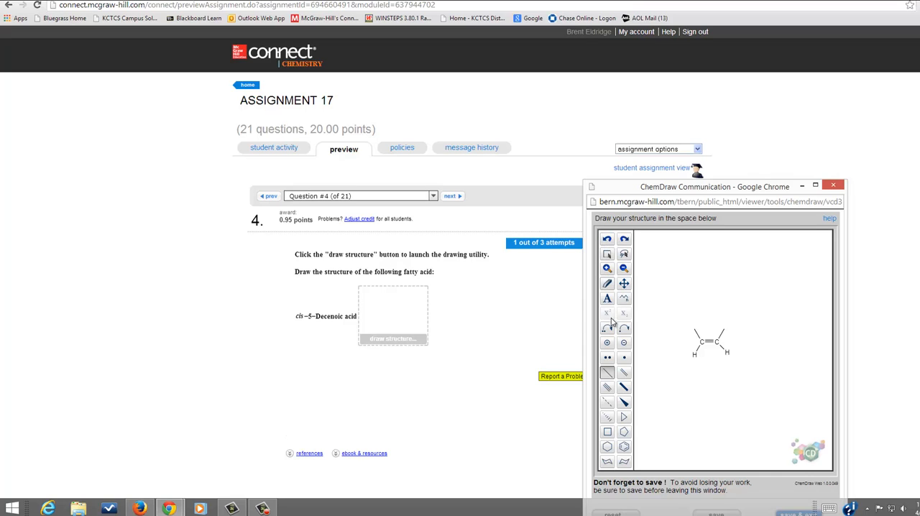
Step: Label the right alkene carbon (CH2)3COOH with a subscripted 2
click(607, 298)
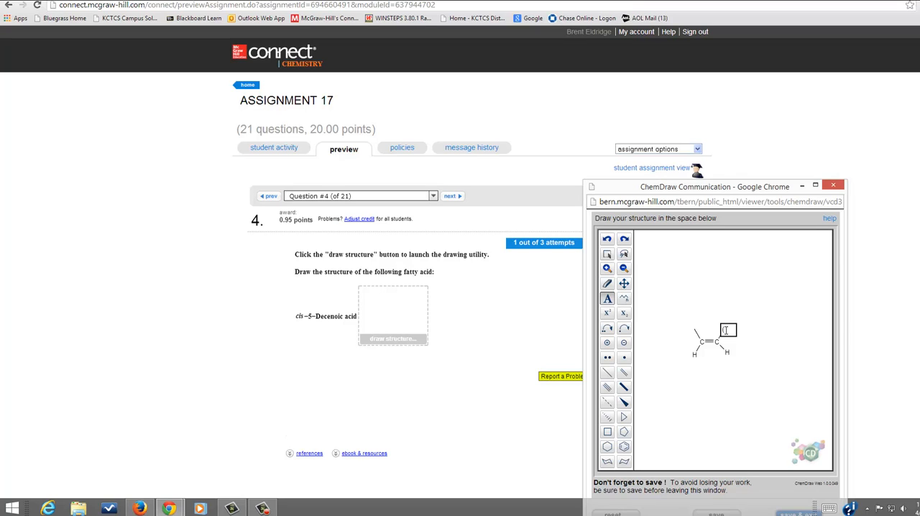
text(CH2)3)
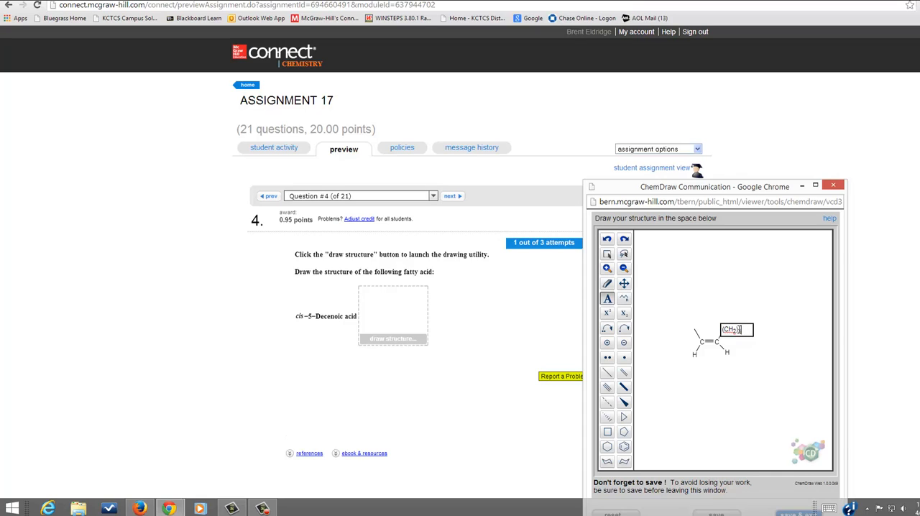
text(C)
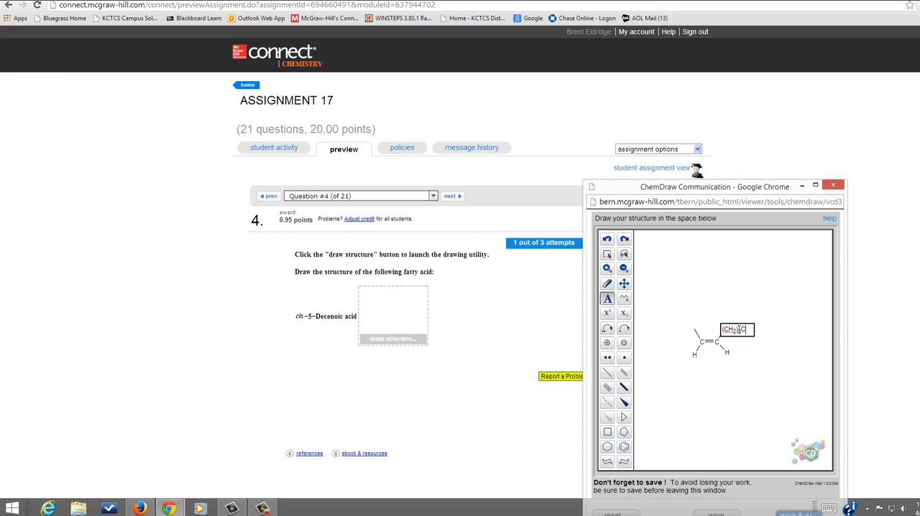
text(OO)
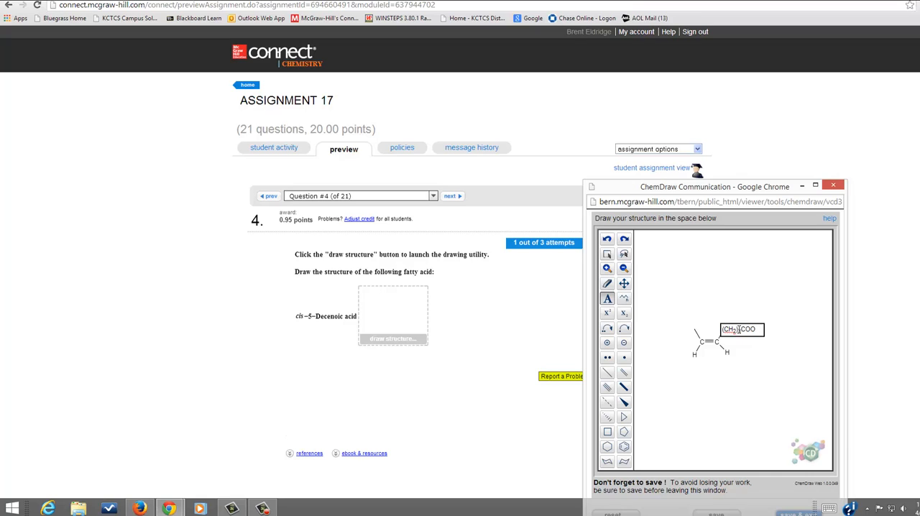
text(H)
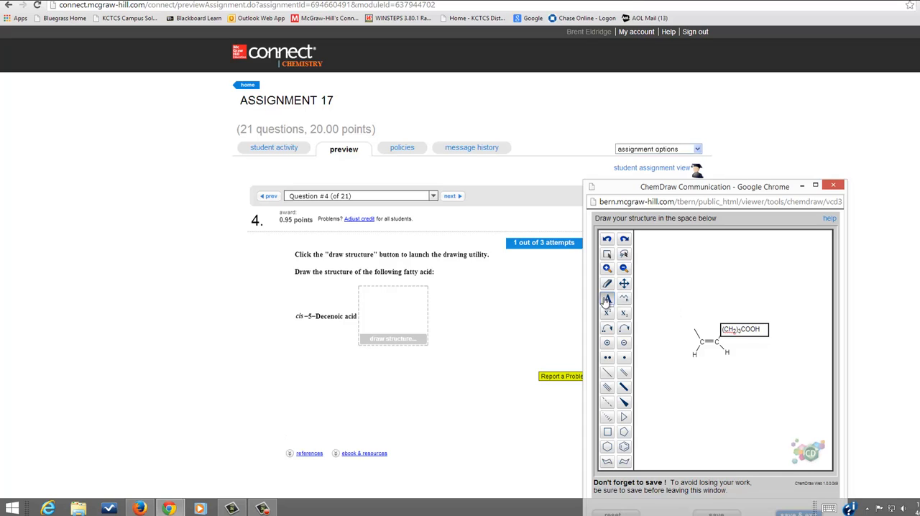
Step: Start the H3C(H2C)3 text label on the left alkene carbon
click(607, 298)
text((CH)
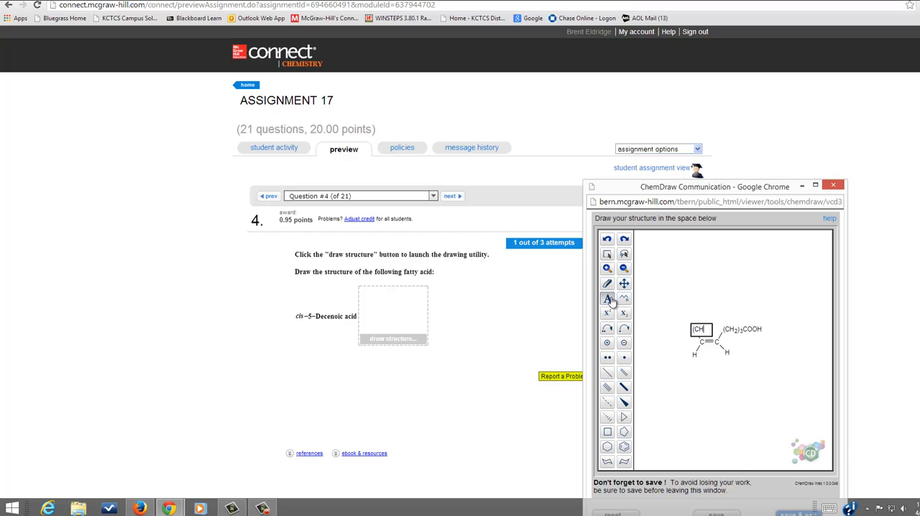
mouse_move(624, 313)
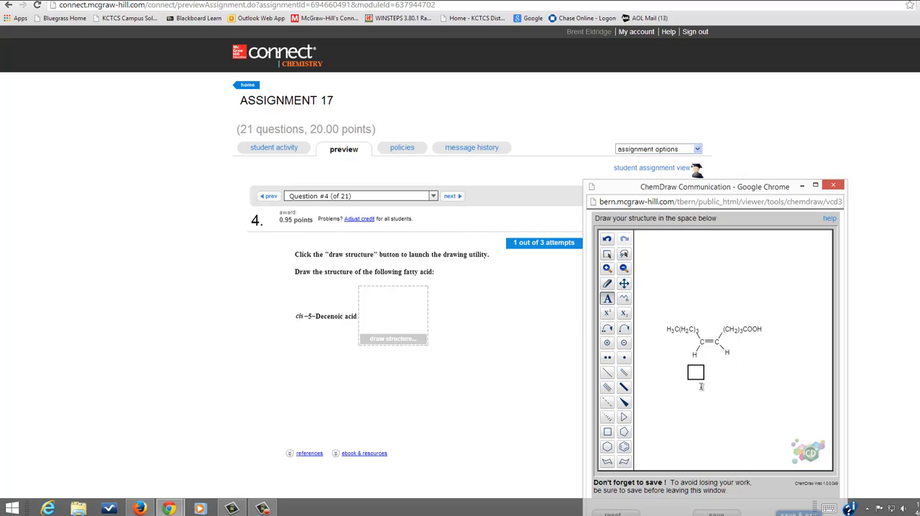
mouse_move(720, 390)
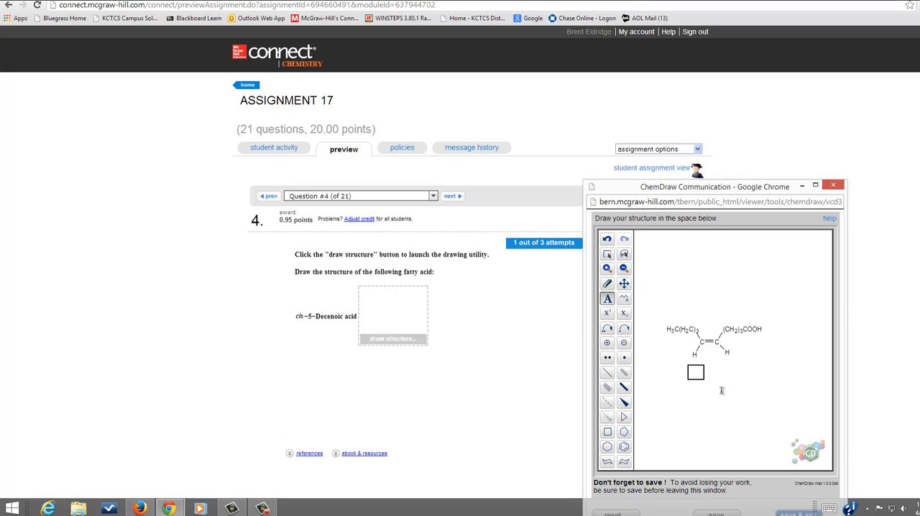
Step: Finish the labels, move the drawing window fully into view, and save the structure
click(608, 298)
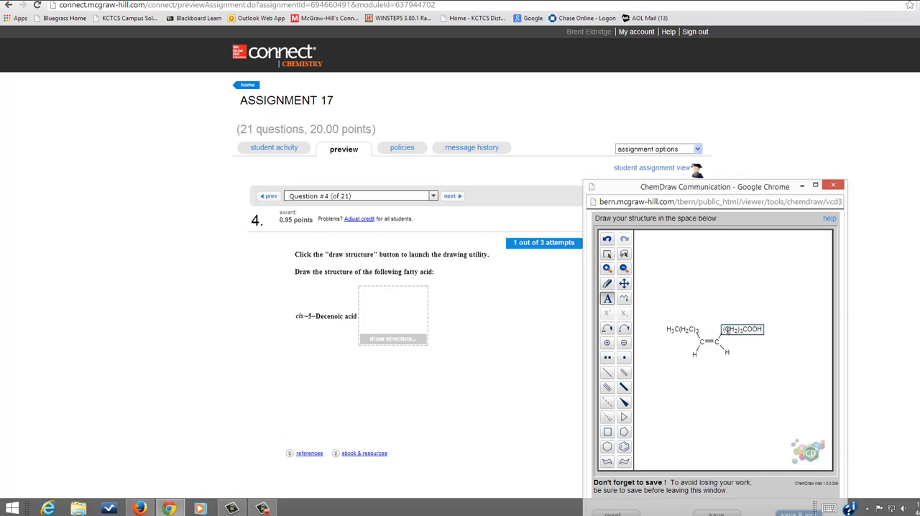
mouse_move(728, 330)
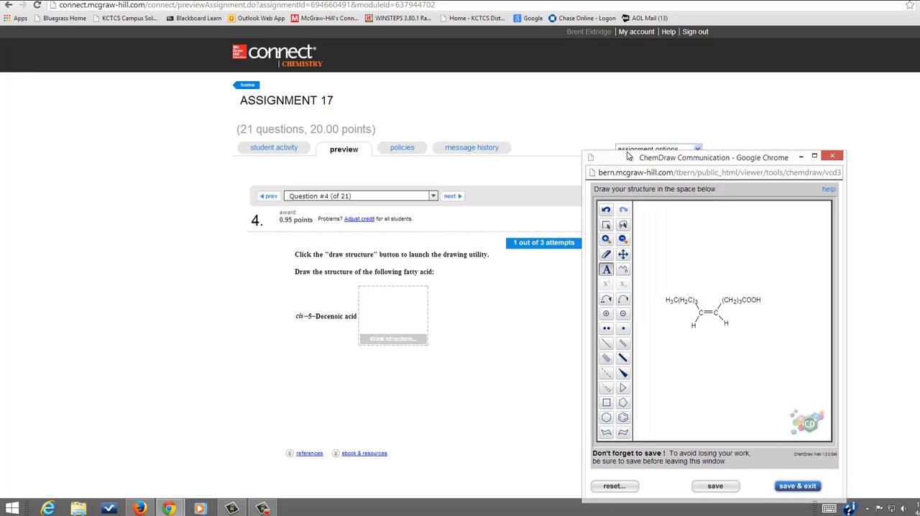
drag(712, 157, 710, 135)
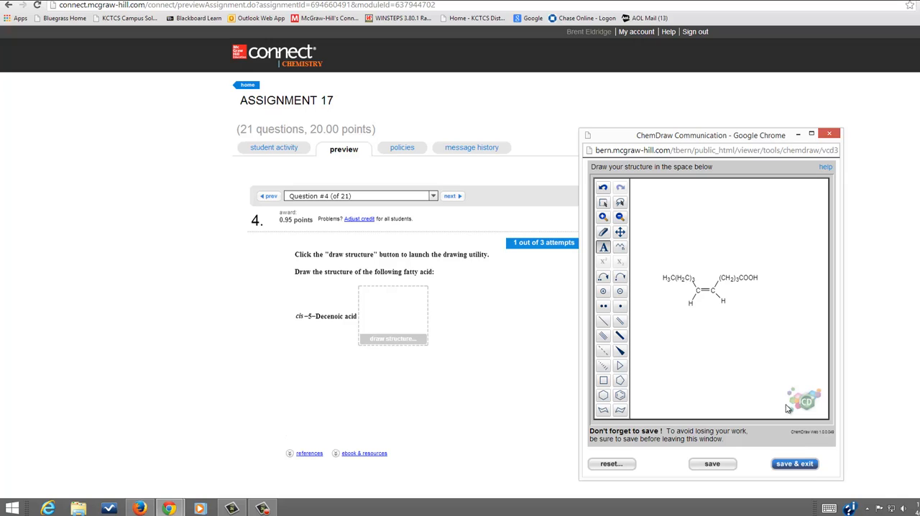
click(794, 464)
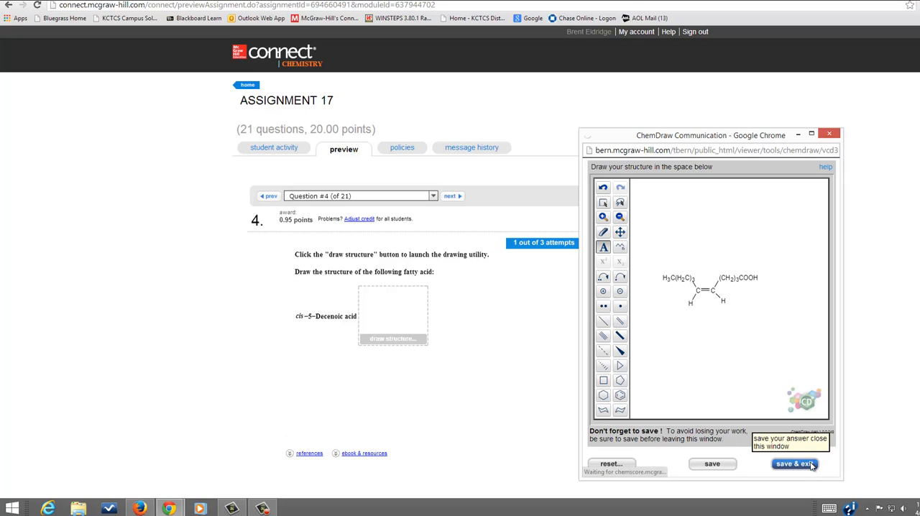
Step: Submit the cis-5-decenoic acid drawing to question 4, then reopen it for editing
click(795, 464)
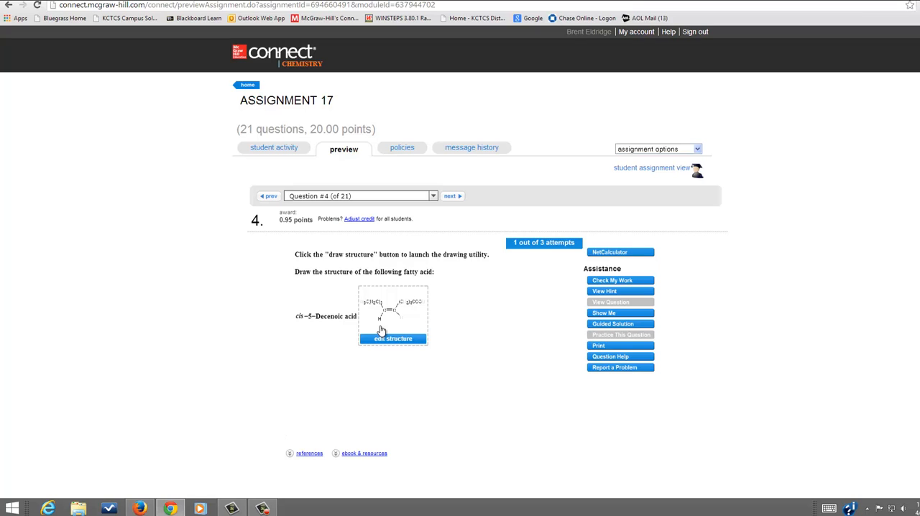
mouse_move(447, 333)
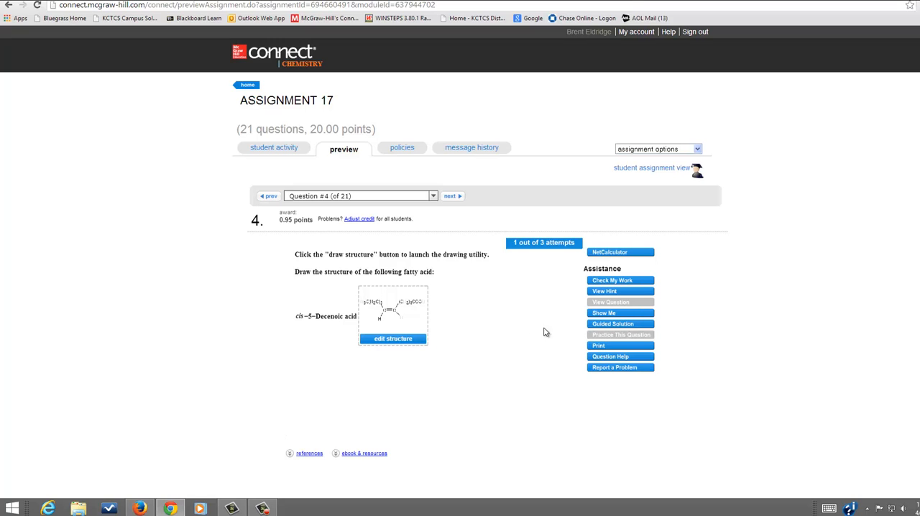
click(612, 281)
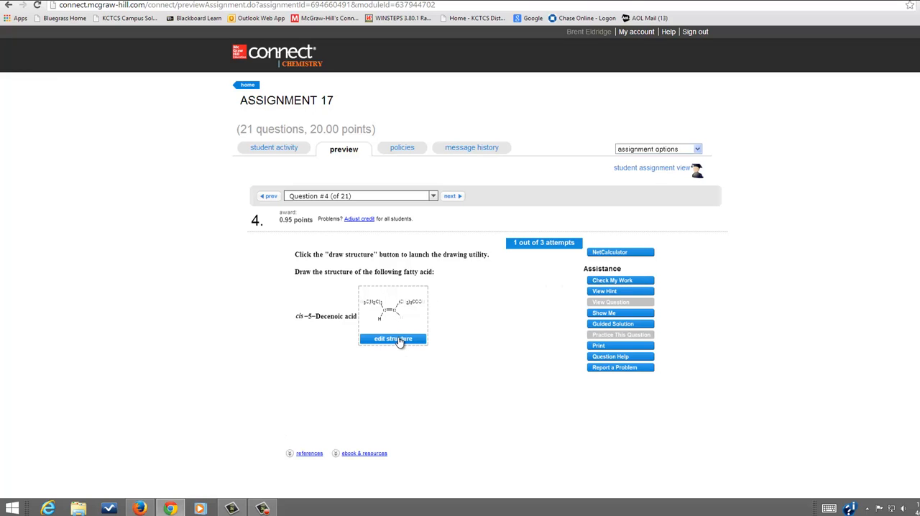
click(393, 339)
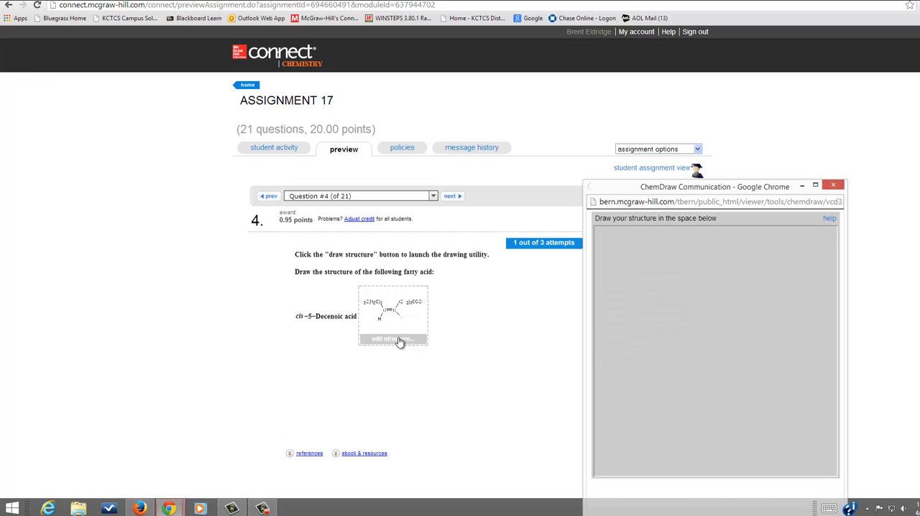
Step: Save the unchanged cis-5-decenoic acid structure, close the window, and go to the previous question
click(392, 339)
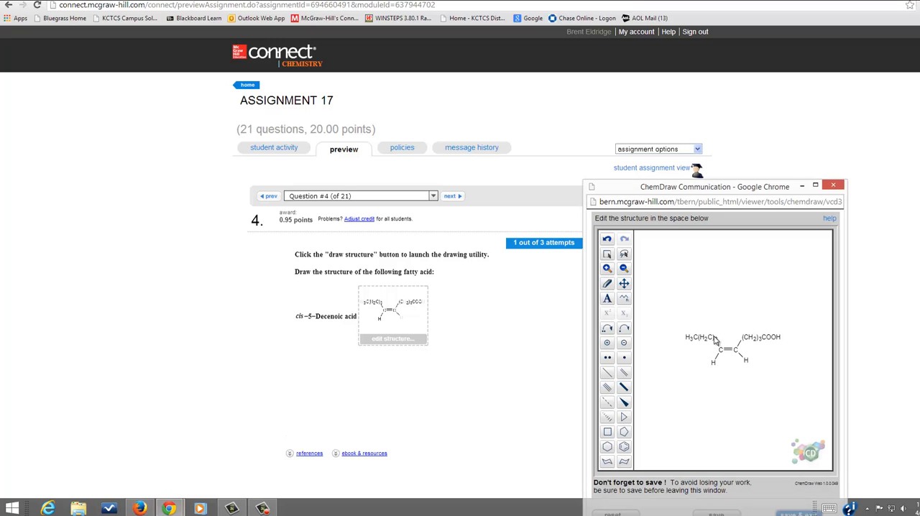
mouse_move(752, 341)
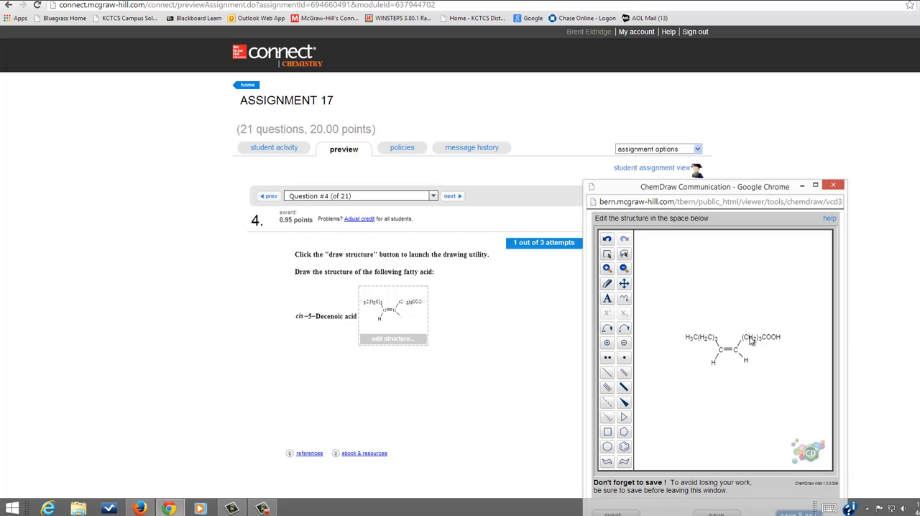
mouse_move(723, 356)
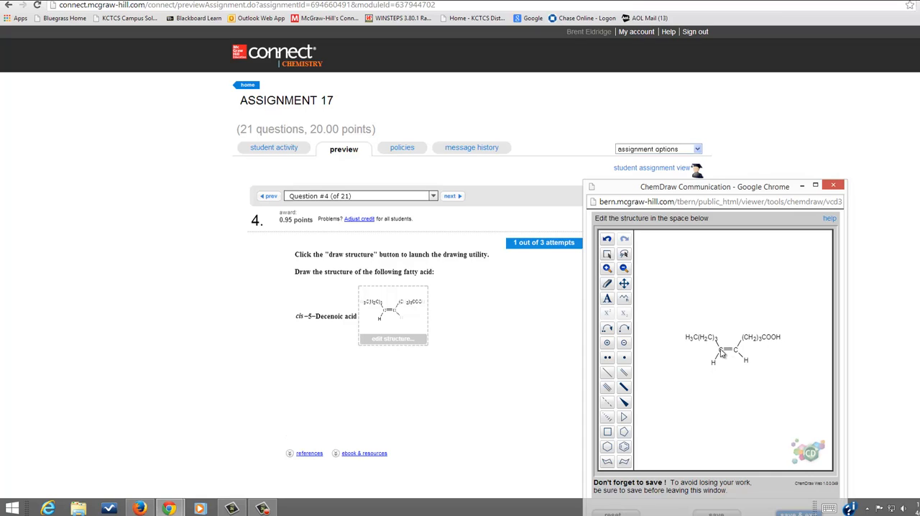
mouse_move(720, 349)
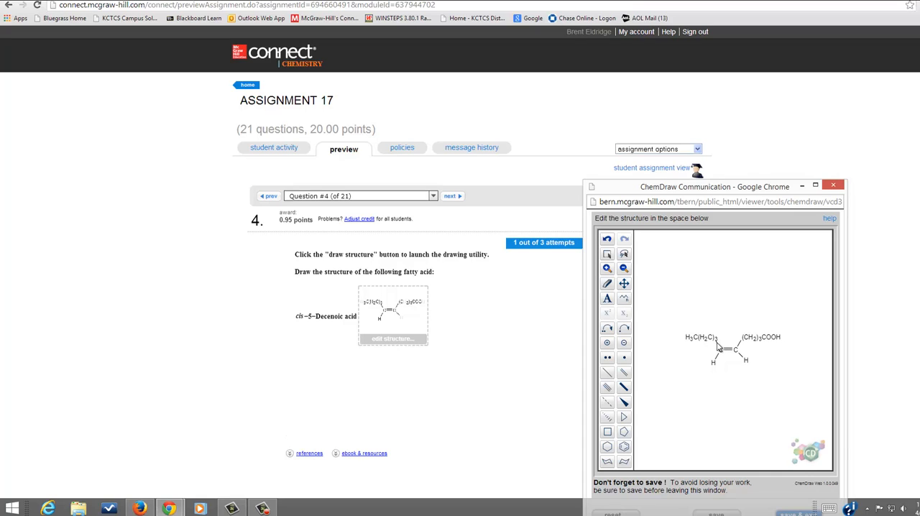
mouse_move(683, 343)
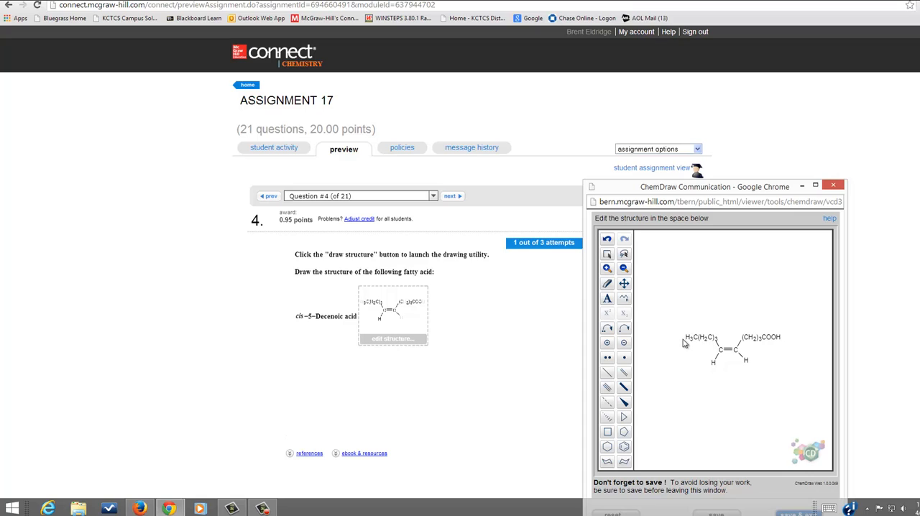
mouse_move(711, 334)
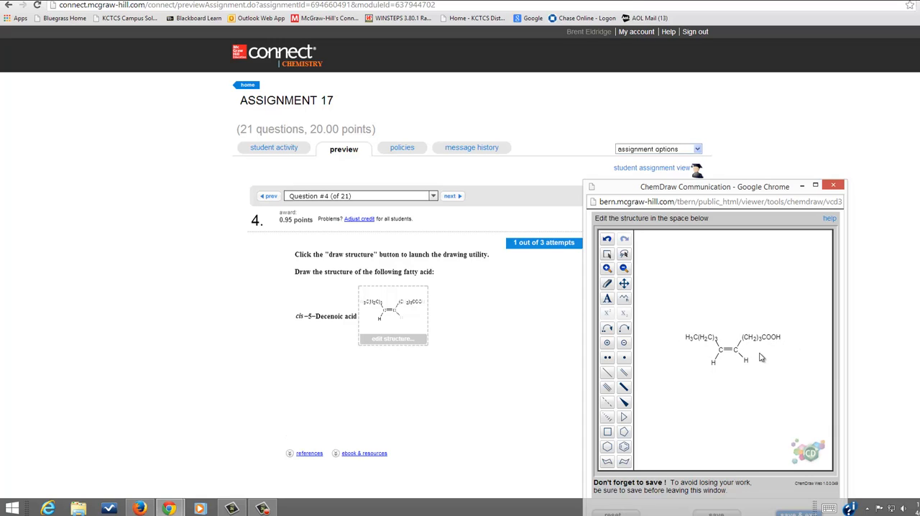
mouse_move(748, 339)
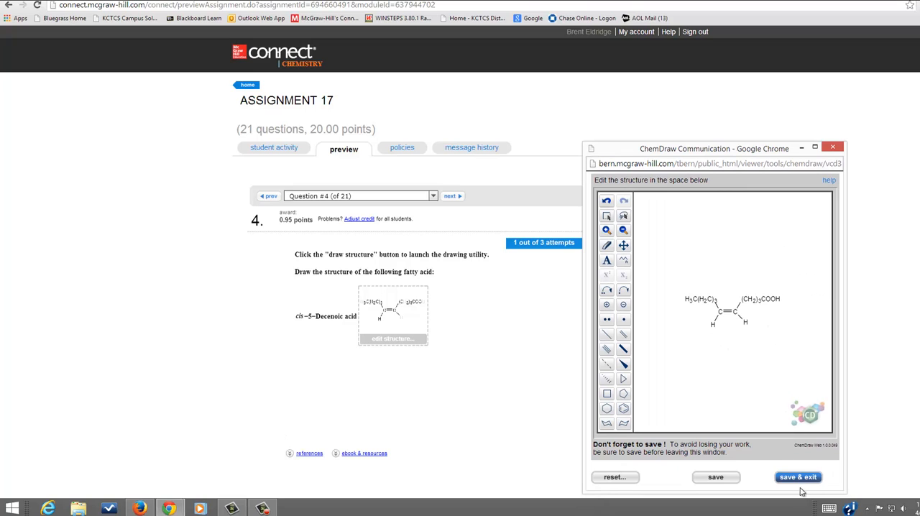
click(798, 476)
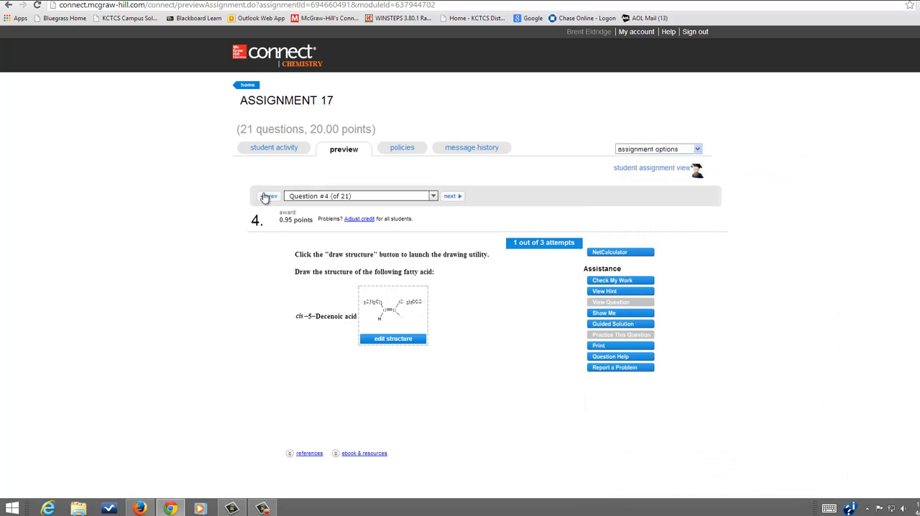
click(269, 195)
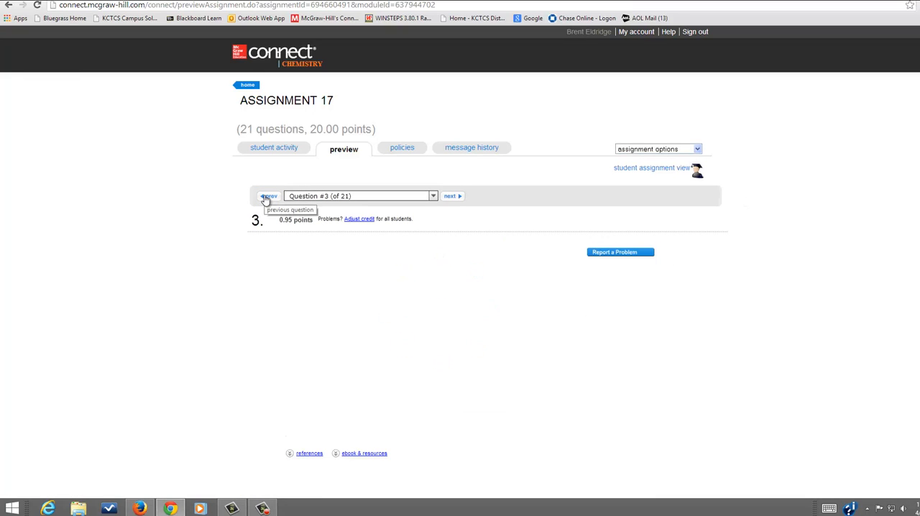
Step: Return to Question #3 of 21, the stearic acid structure question
click(269, 196)
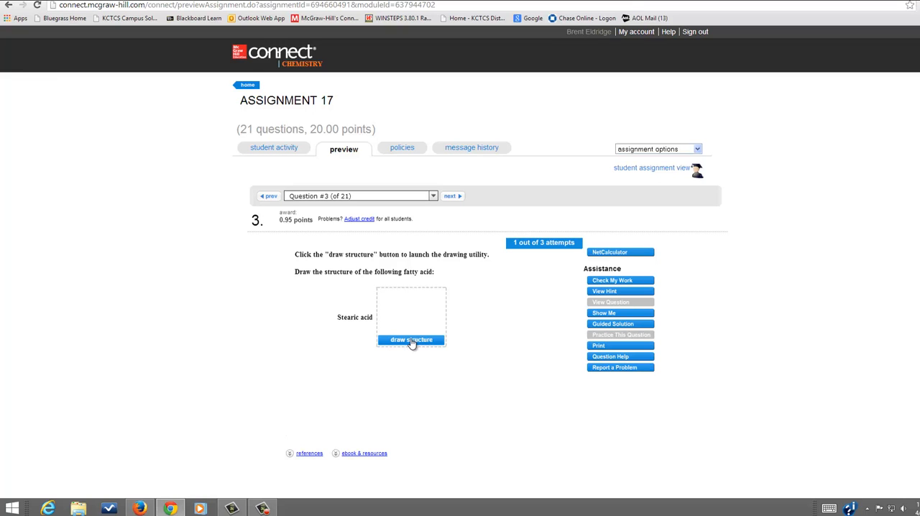
Step: Draw the long zigzag carbon chain and label its terminal atom COOH
click(411, 340)
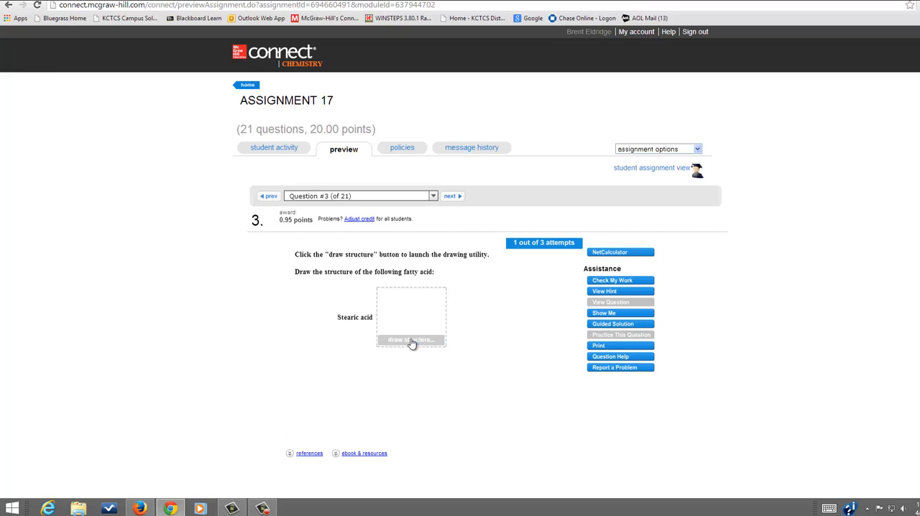
click(411, 339)
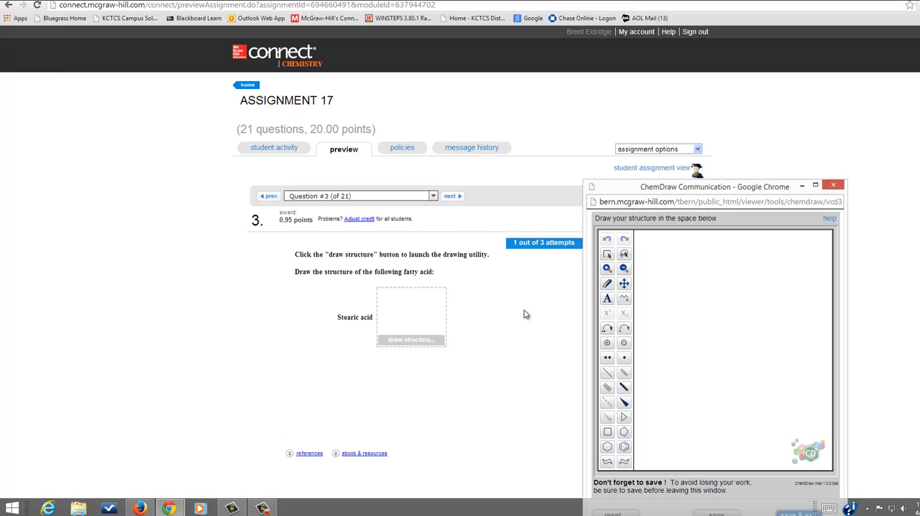
drag(714, 187, 685, 159)
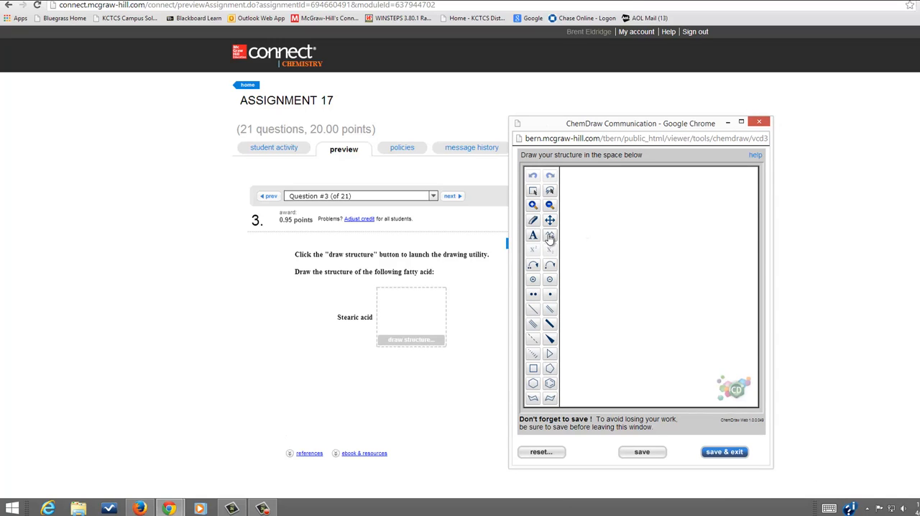
mouse_move(549, 238)
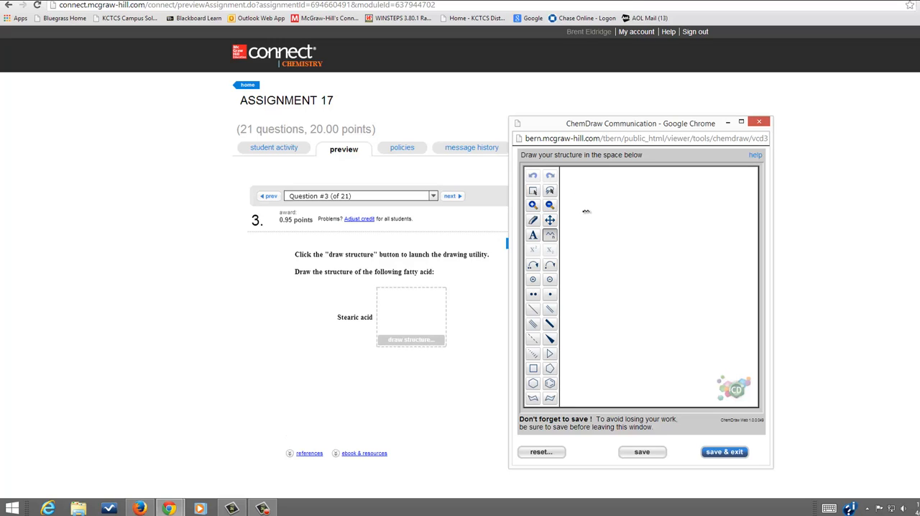
drag(579, 191, 624, 280)
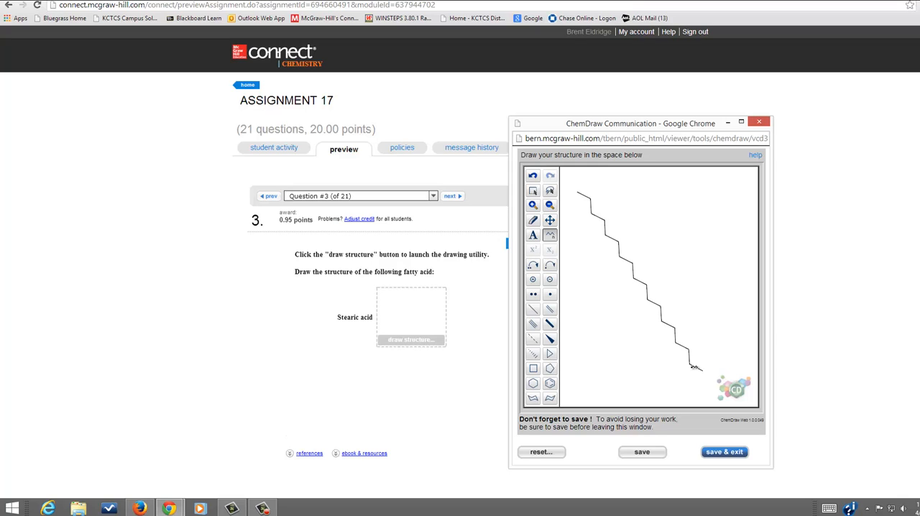
mouse_move(550, 279)
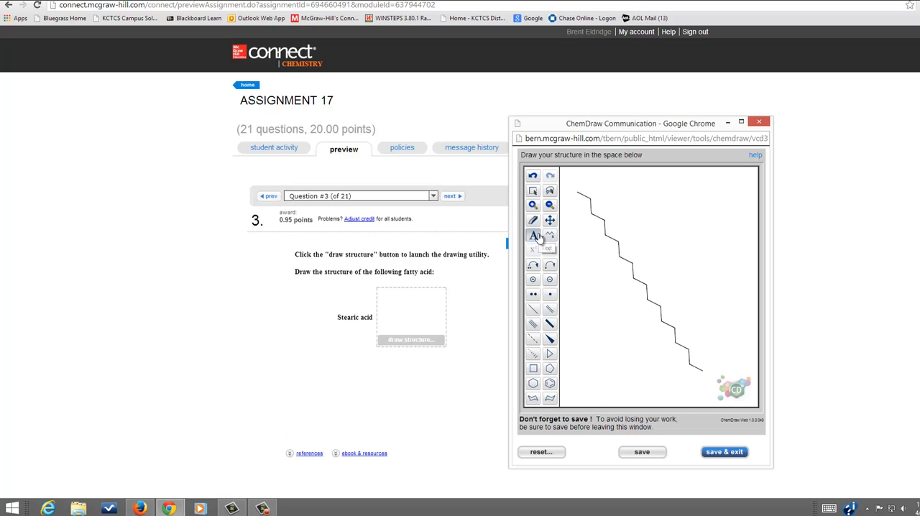
click(533, 235)
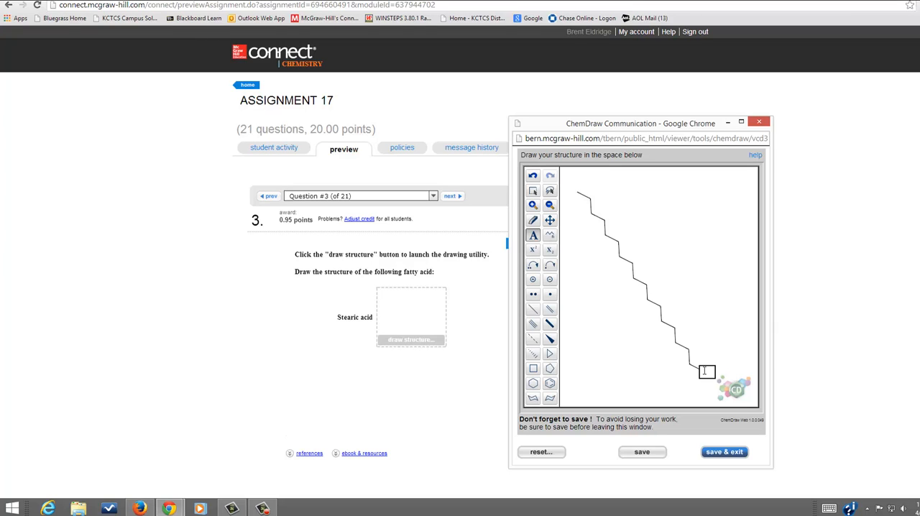
text(COOH)
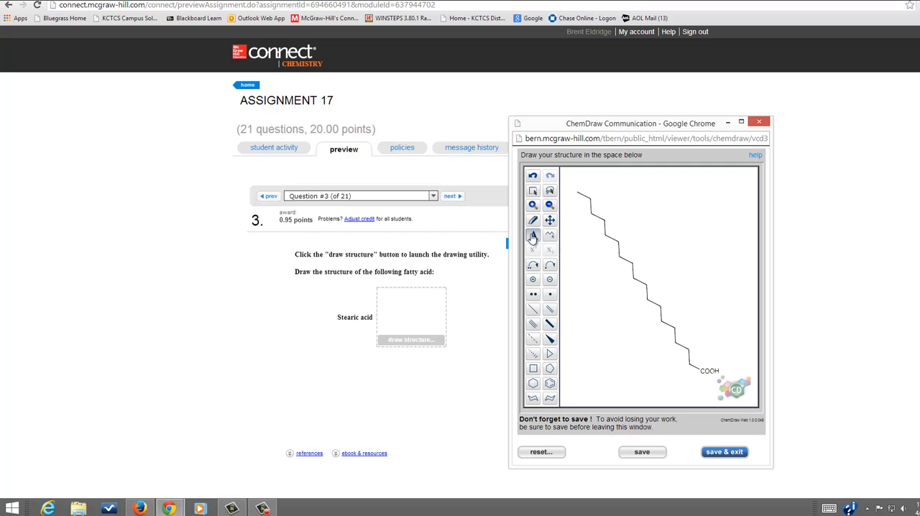
click(533, 235)
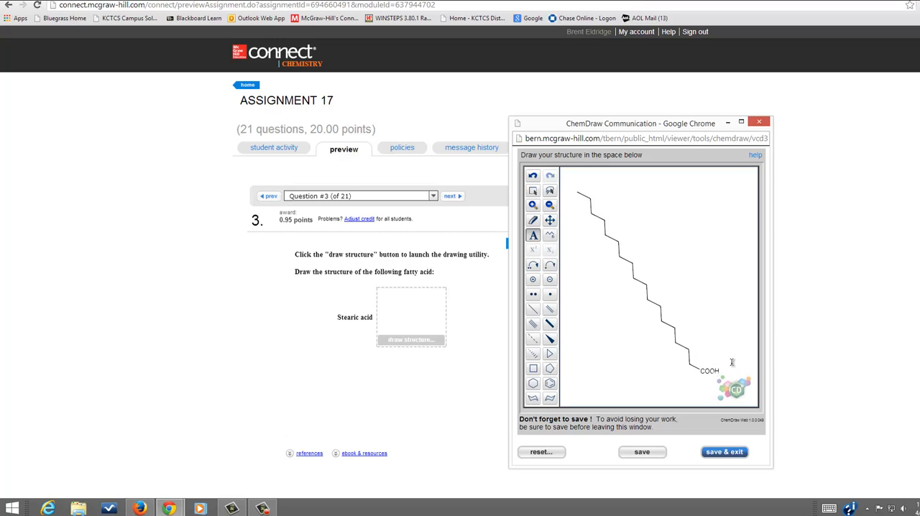
mouse_move(725, 452)
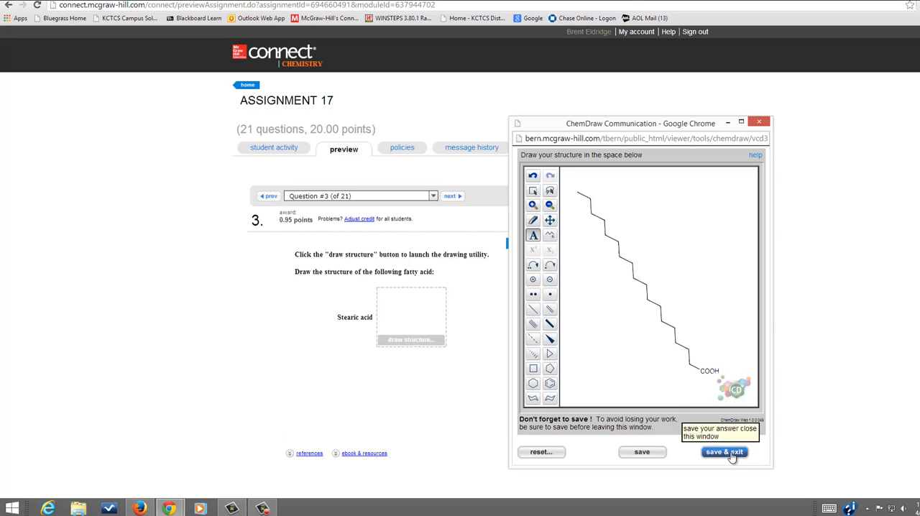
Step: Save the stearic acid drawing, check the answer, and dismiss the Correct message
click(724, 451)
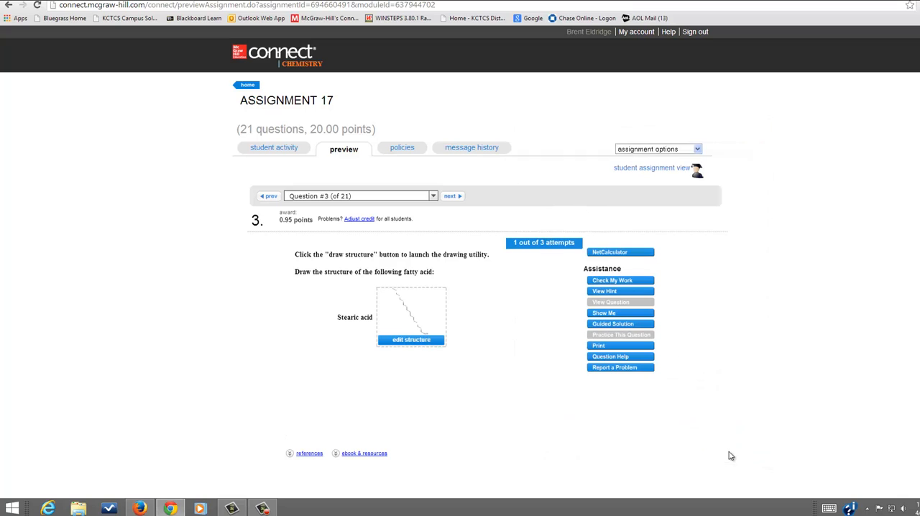
mouse_move(540, 330)
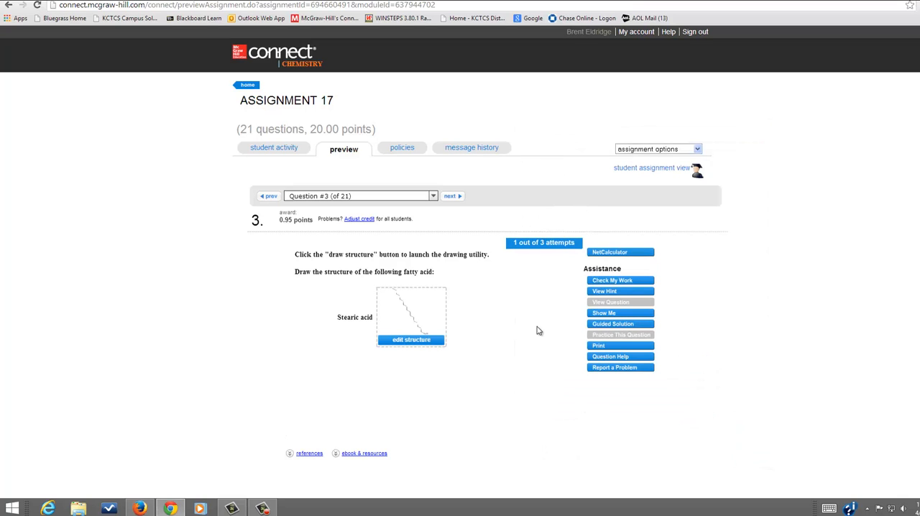
click(611, 281)
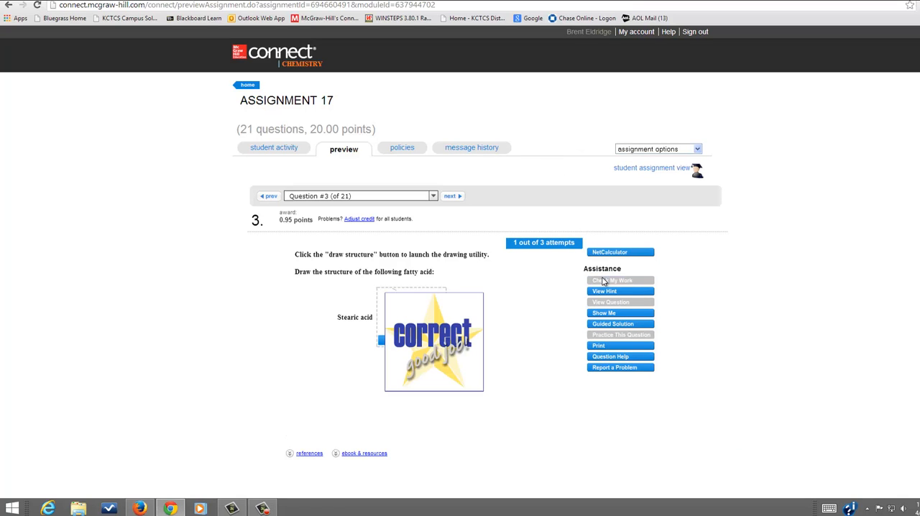
click(619, 280)
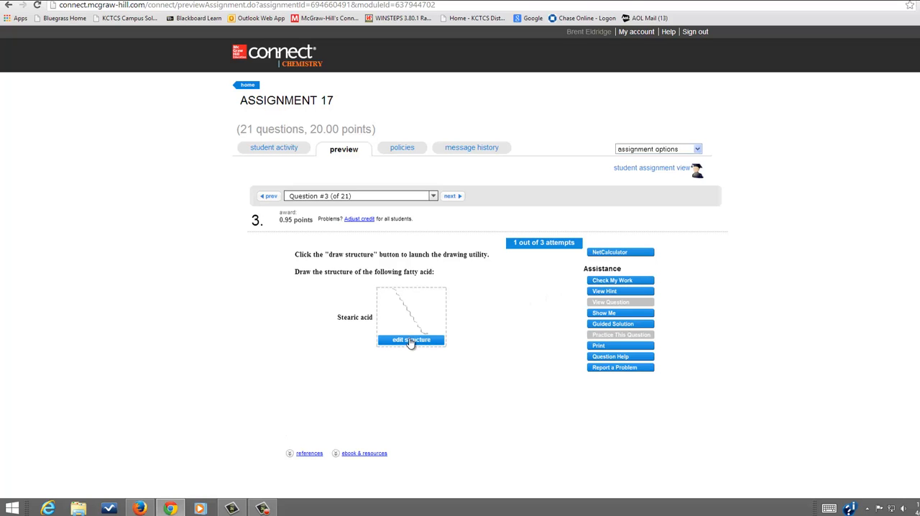
click(411, 339)
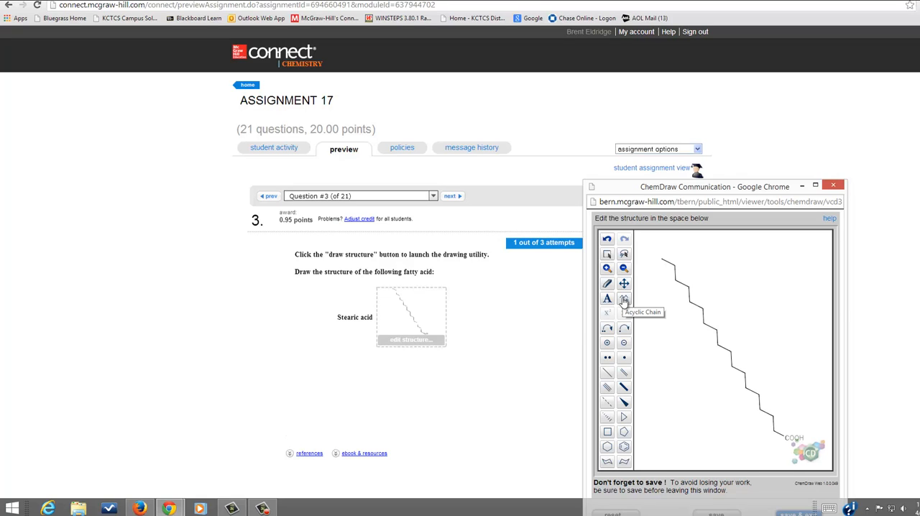
mouse_move(705, 312)
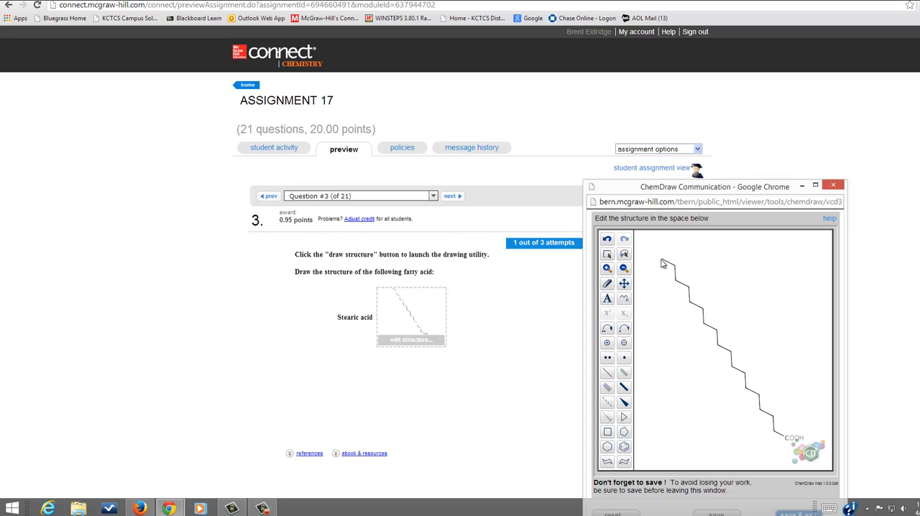
mouse_move(674, 271)
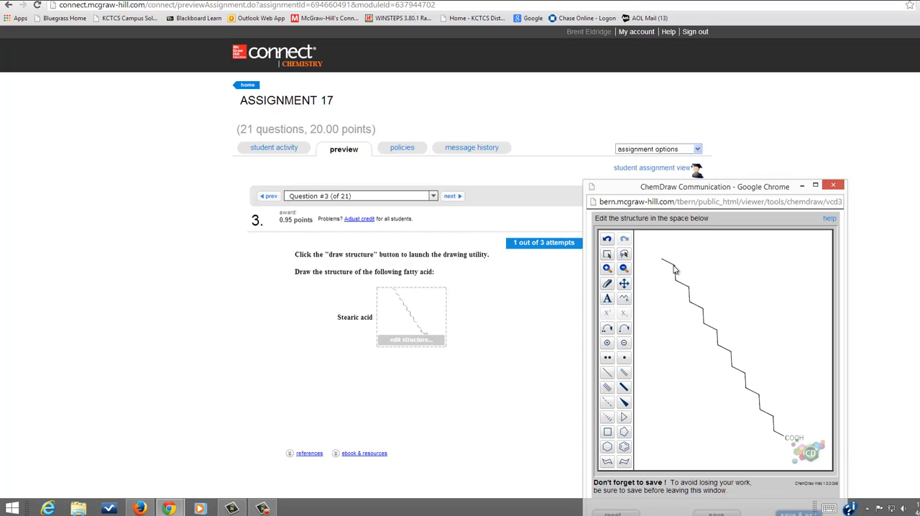
mouse_move(689, 289)
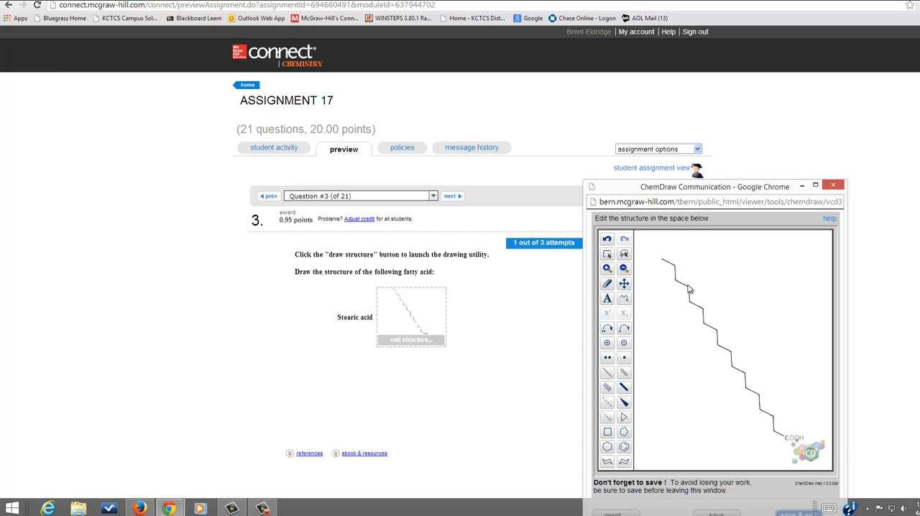
mouse_move(704, 315)
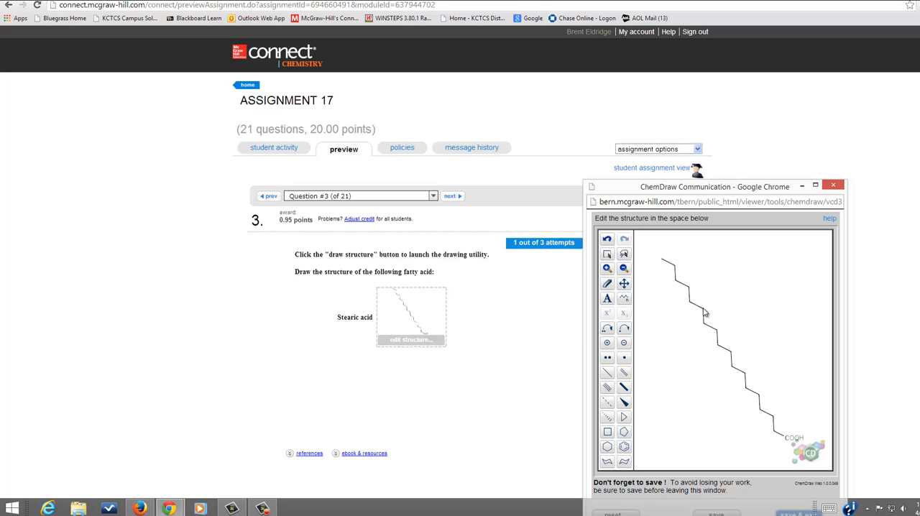
mouse_move(710, 305)
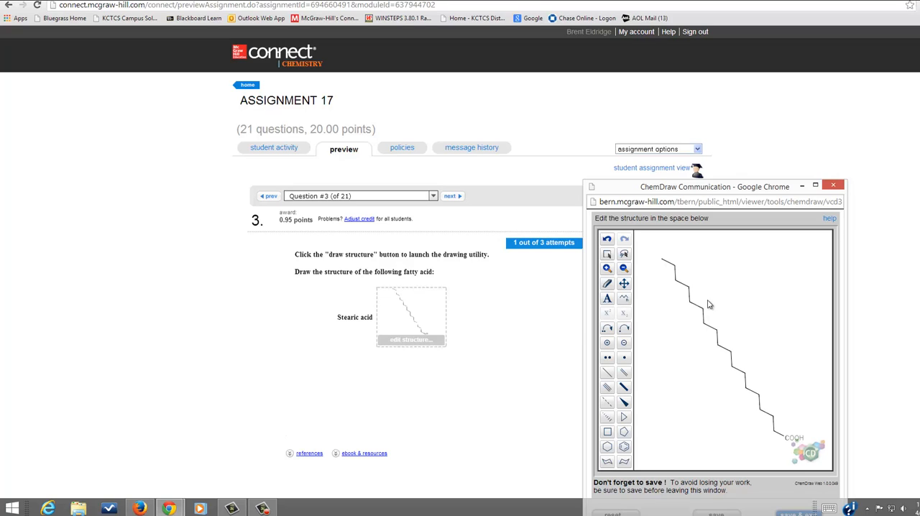
mouse_move(785, 238)
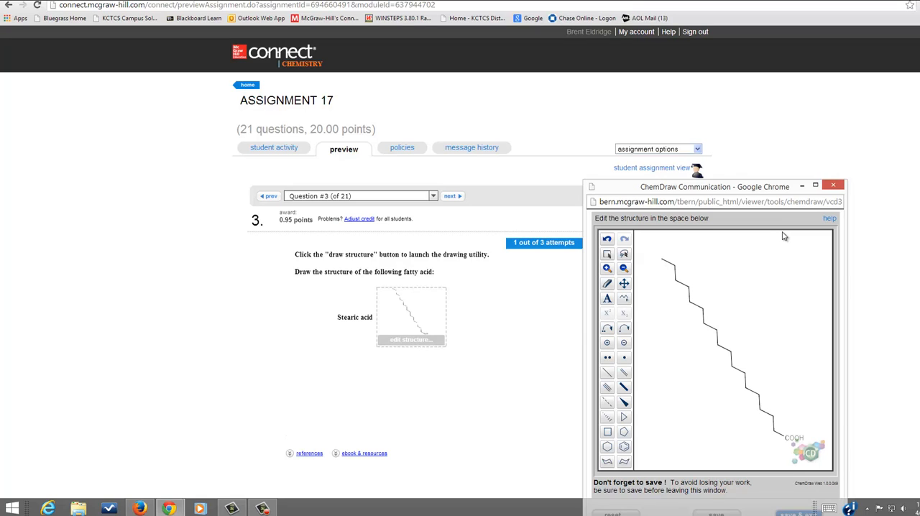
mouse_move(710, 255)
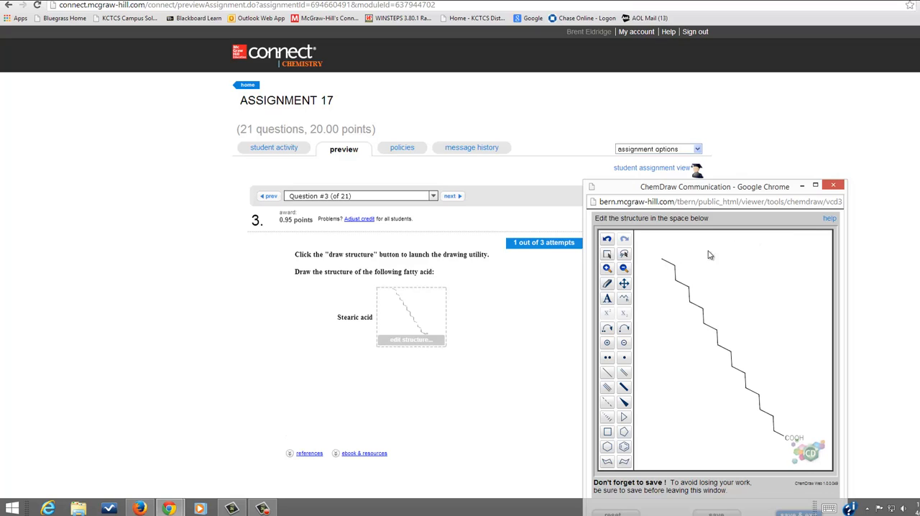
mouse_move(745, 309)
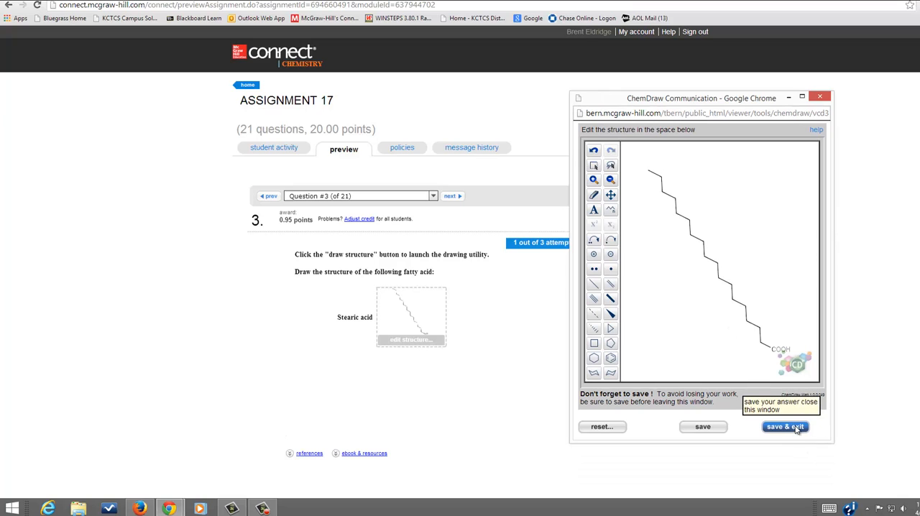
click(785, 426)
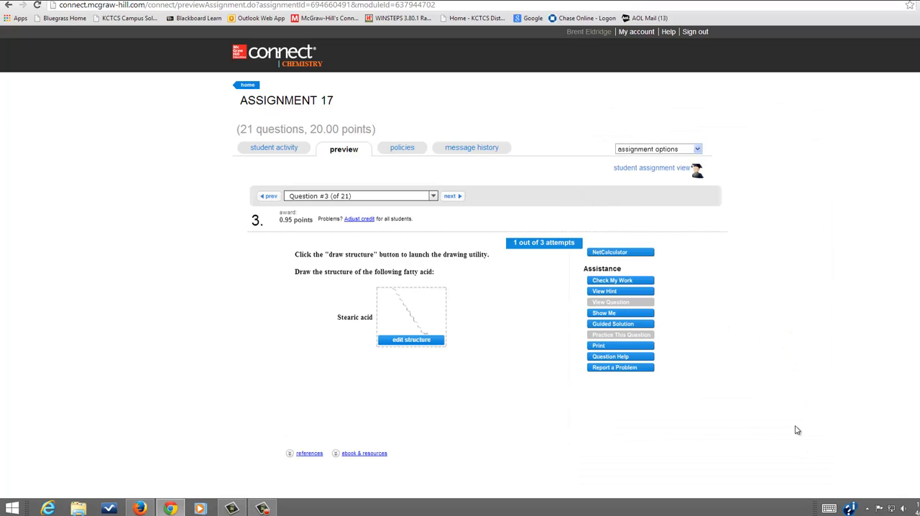